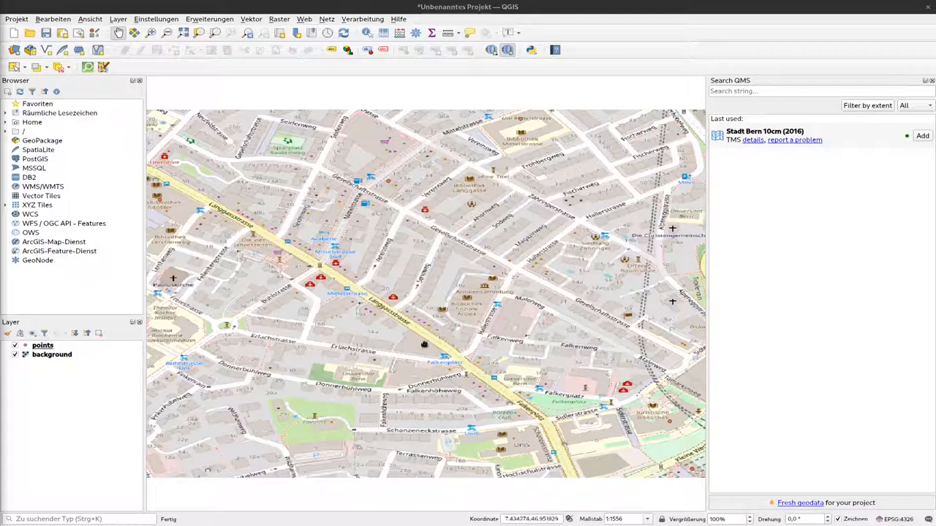
mouse_move(305, 353)
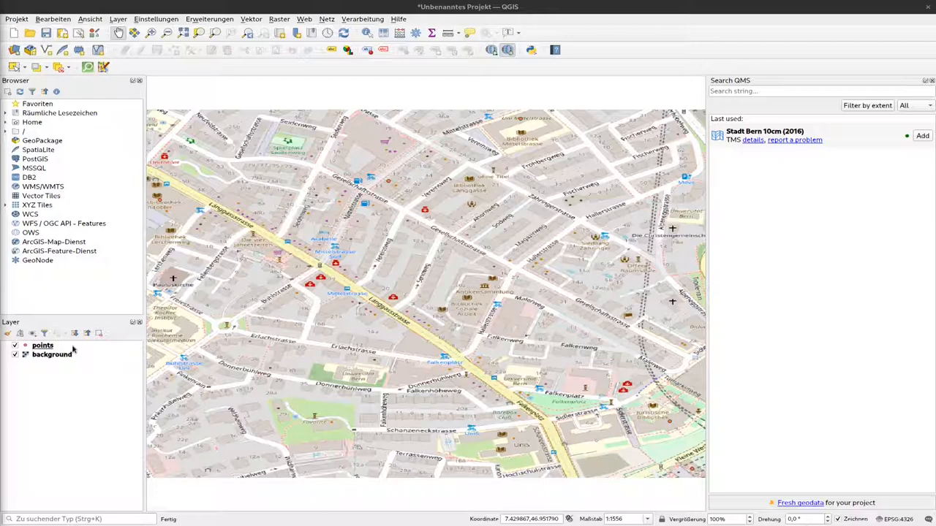
Select the 'points' layer and bring up its context menu.
click(42, 345)
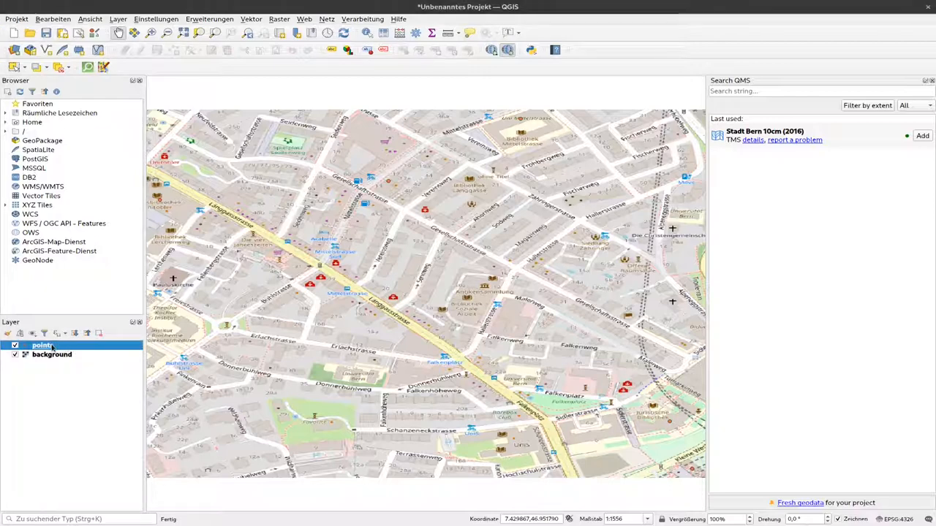
right_click(43, 345)
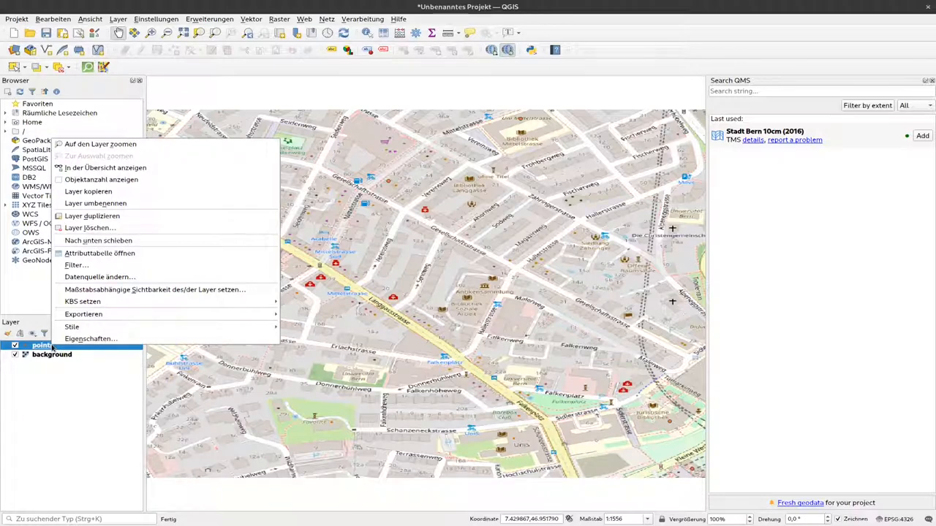
mouse_move(90, 339)
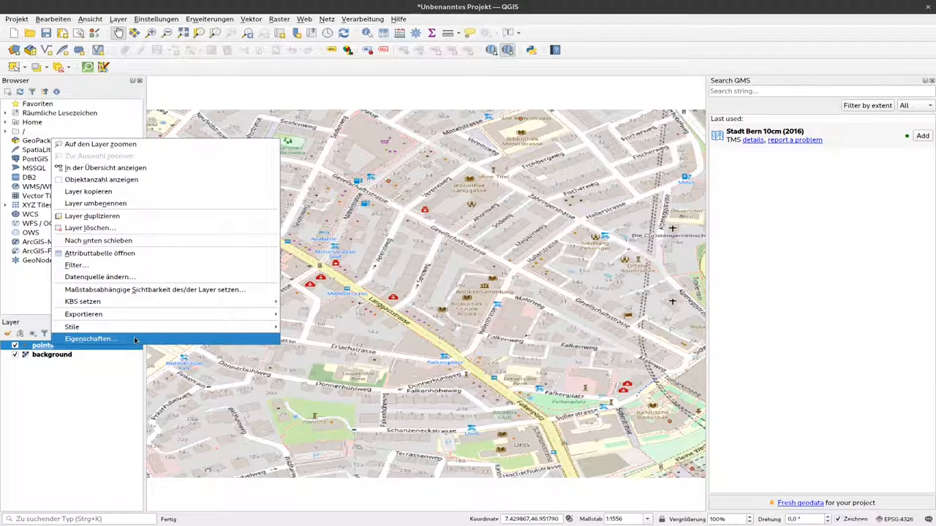
Open the points layer's properties via 'Eigenschaften…', landing on Symbolisierung.
click(90, 339)
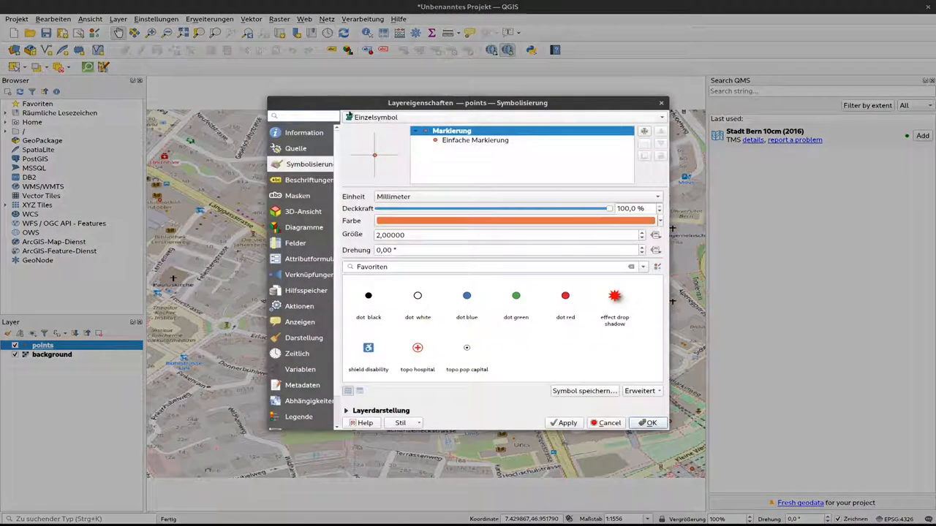
mouse_move(291, 430)
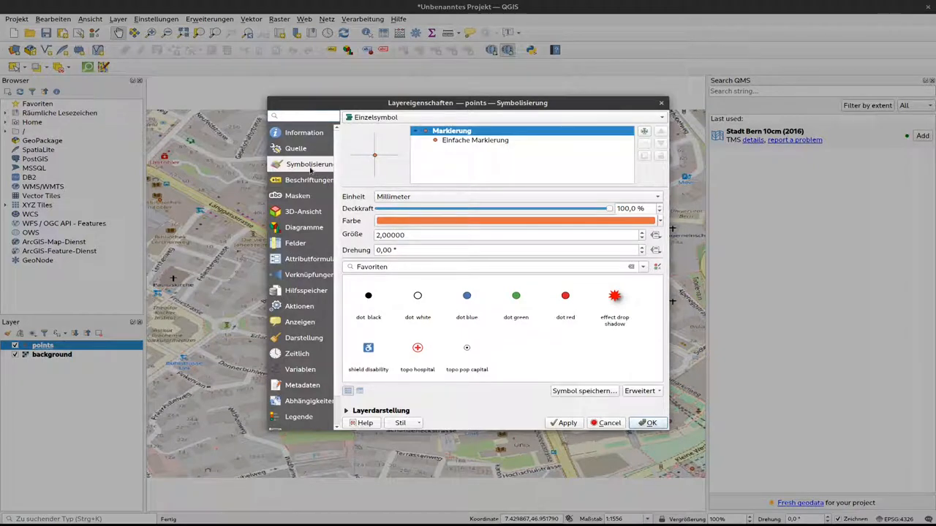
mouse_move(308, 164)
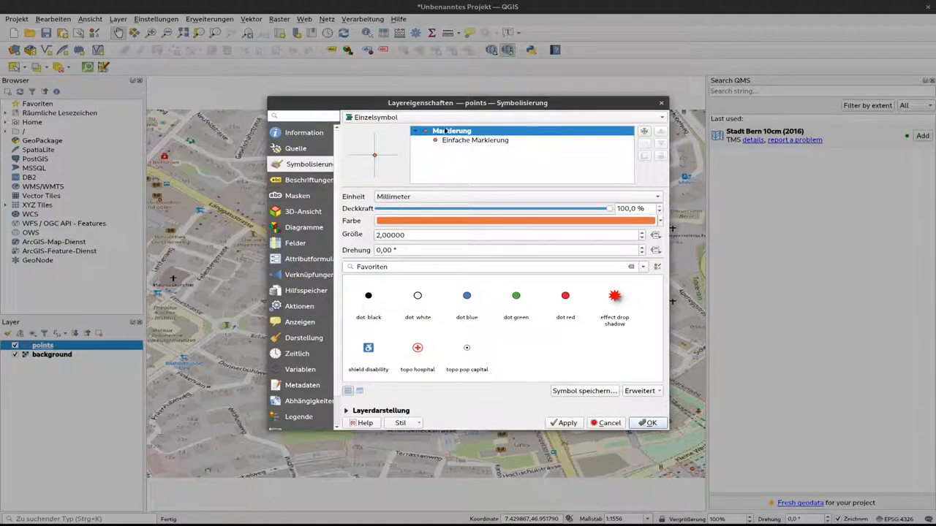
mouse_move(448, 162)
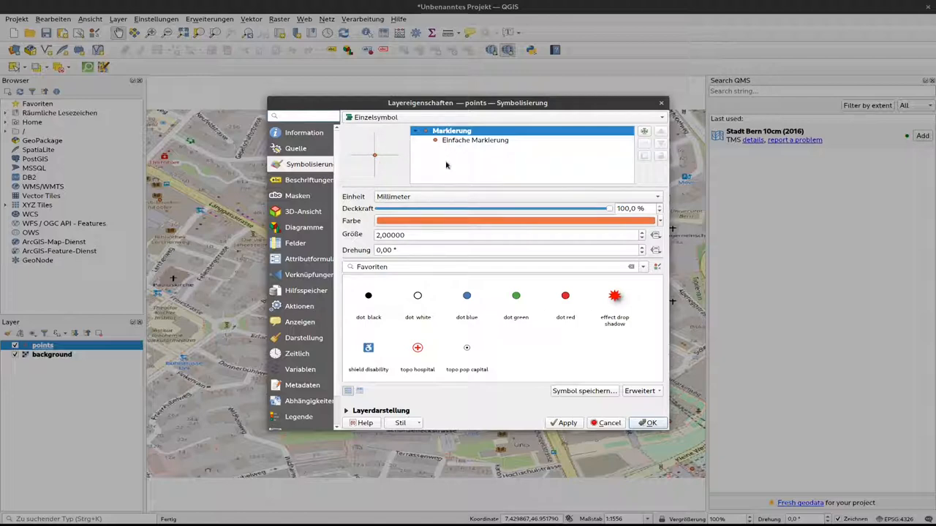
mouse_move(621, 380)
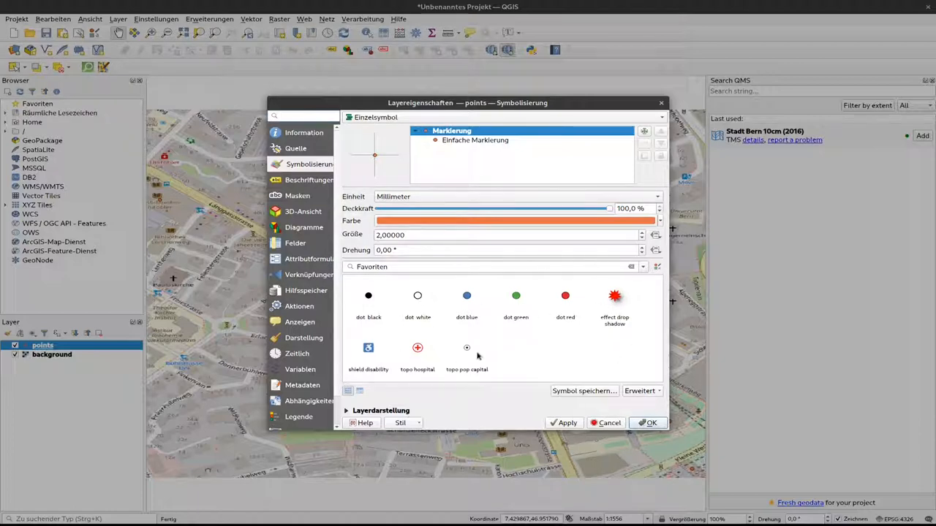
mouse_move(466, 347)
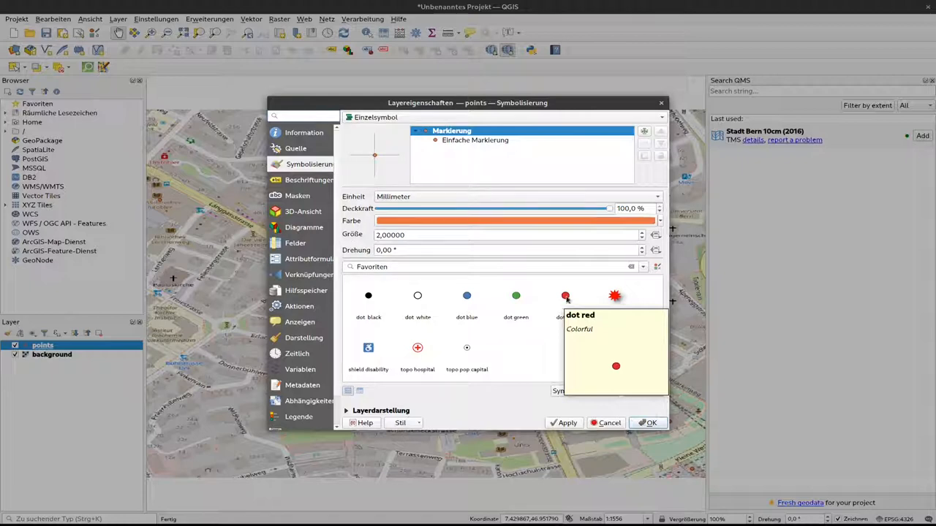
Choose the 'dot red' favourite, then the 'effect drop shadow' red starburst symbol.
click(565, 296)
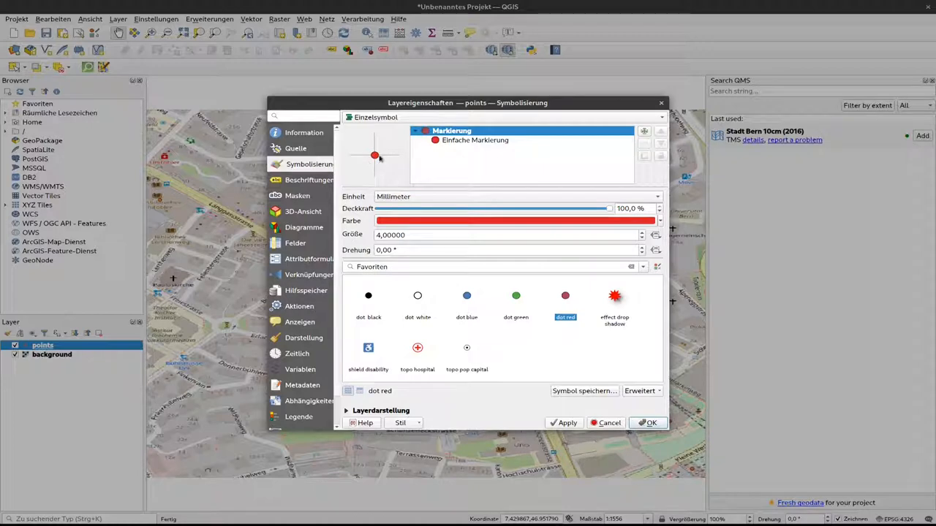
mouse_move(637, 325)
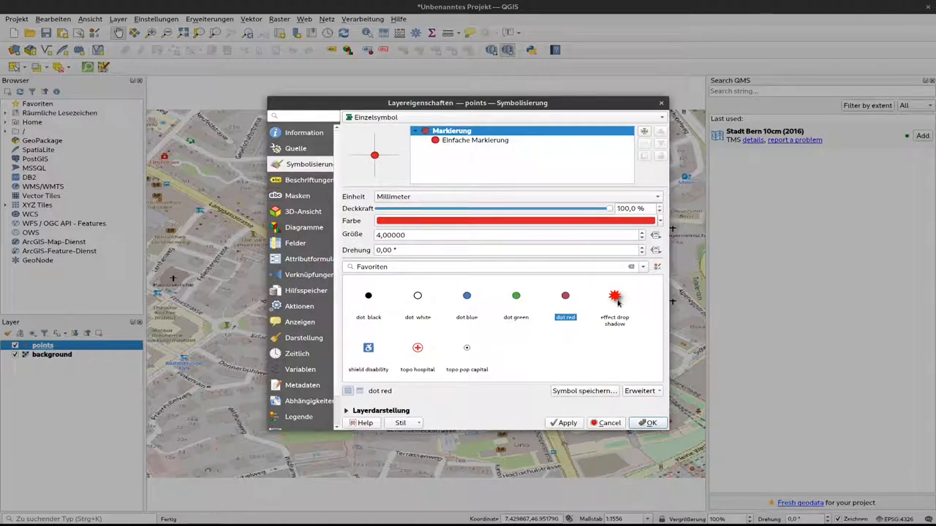
mouse_move(615, 299)
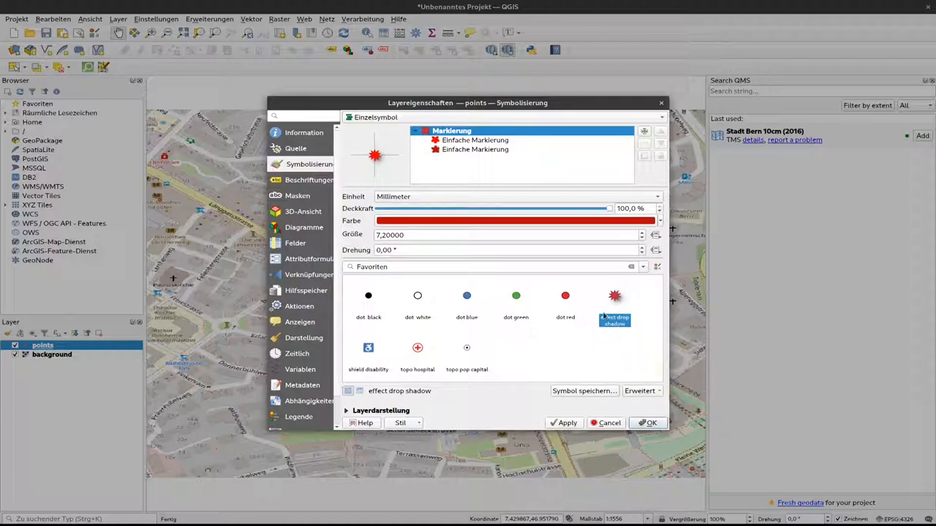
mouse_move(614, 317)
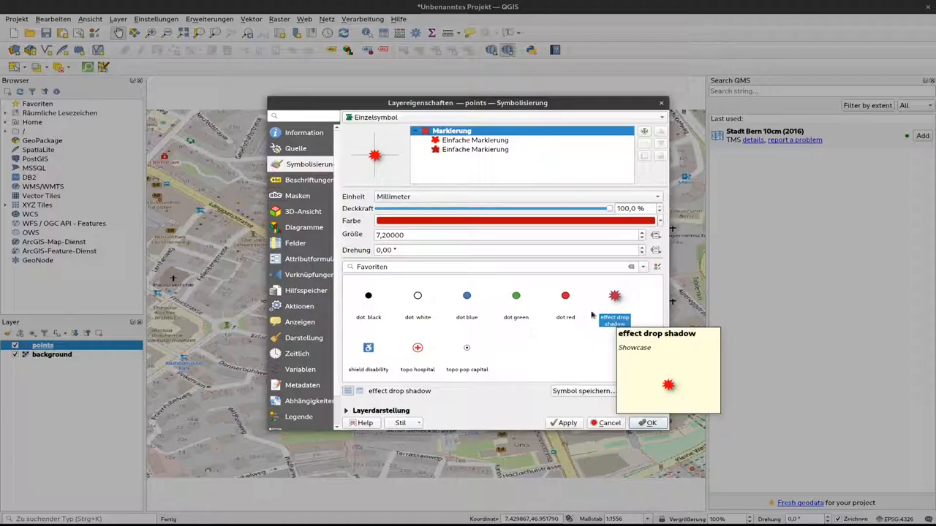
click(641, 266)
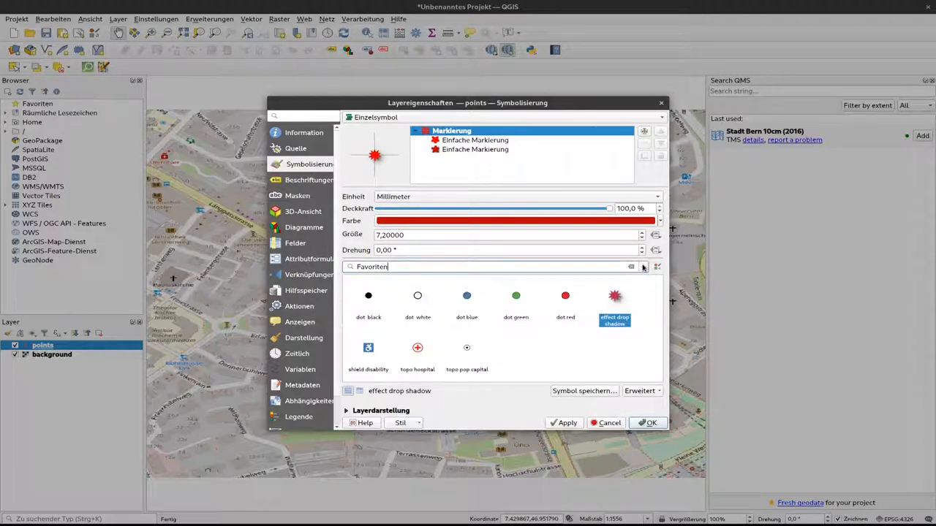
Switch the symbol library from favourites to all available symbols.
click(642, 266)
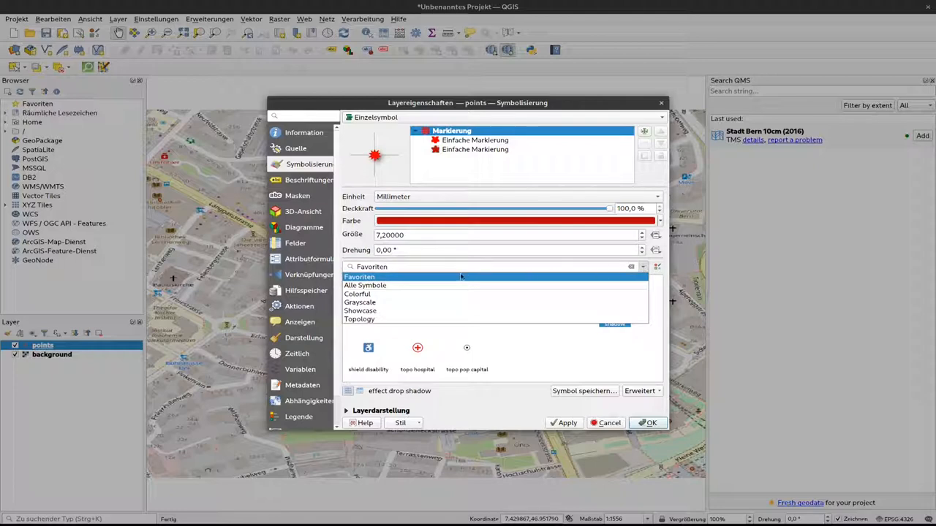
click(365, 285)
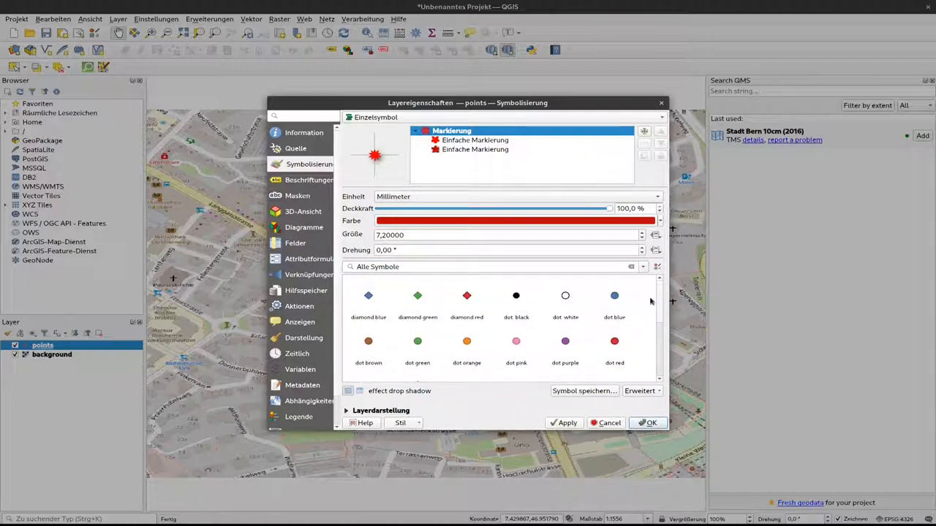
mouse_move(466, 340)
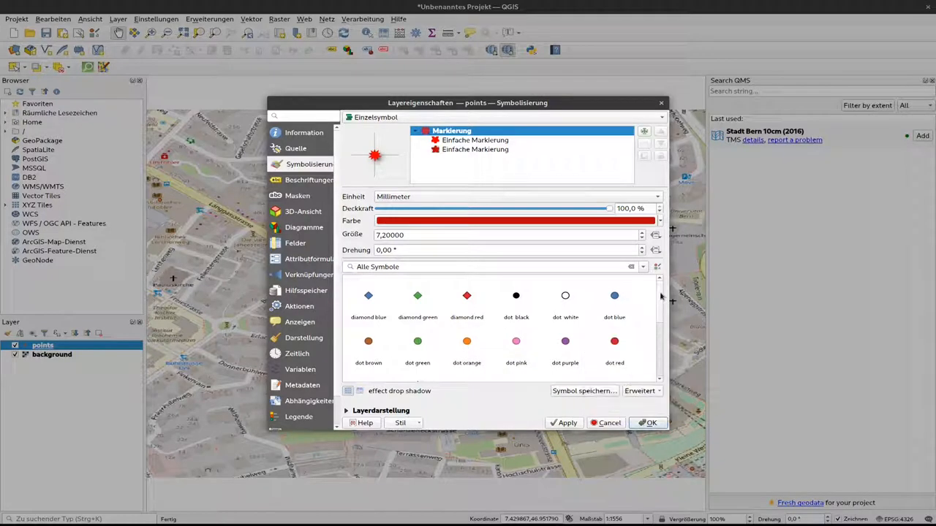
mouse_move(640, 266)
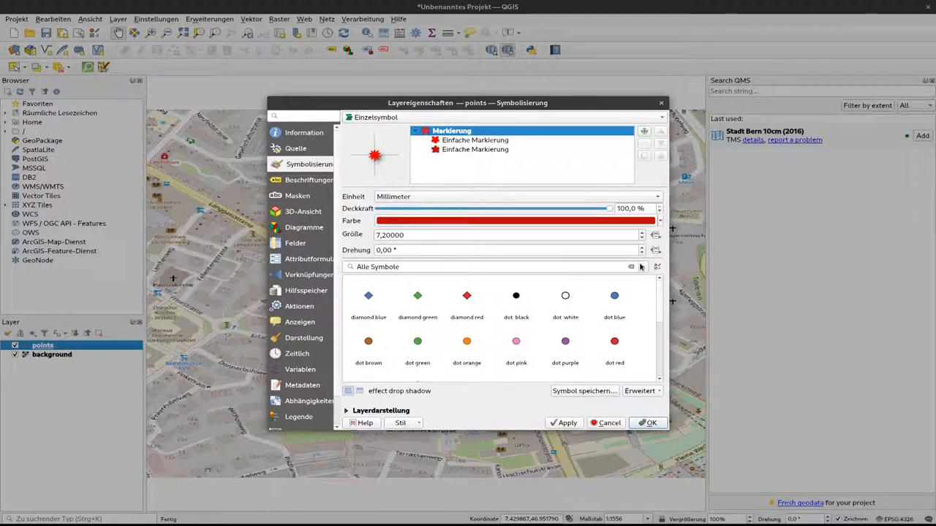
mouse_move(614, 296)
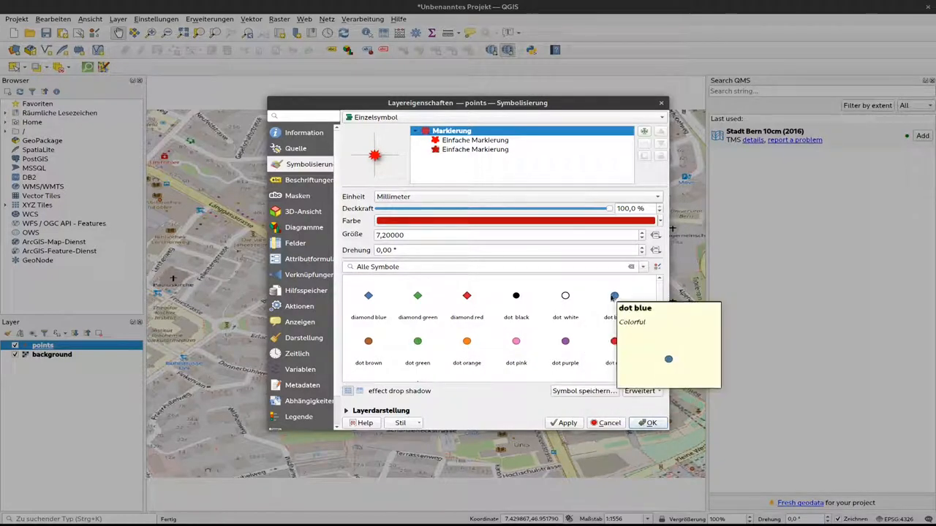
mouse_move(614, 296)
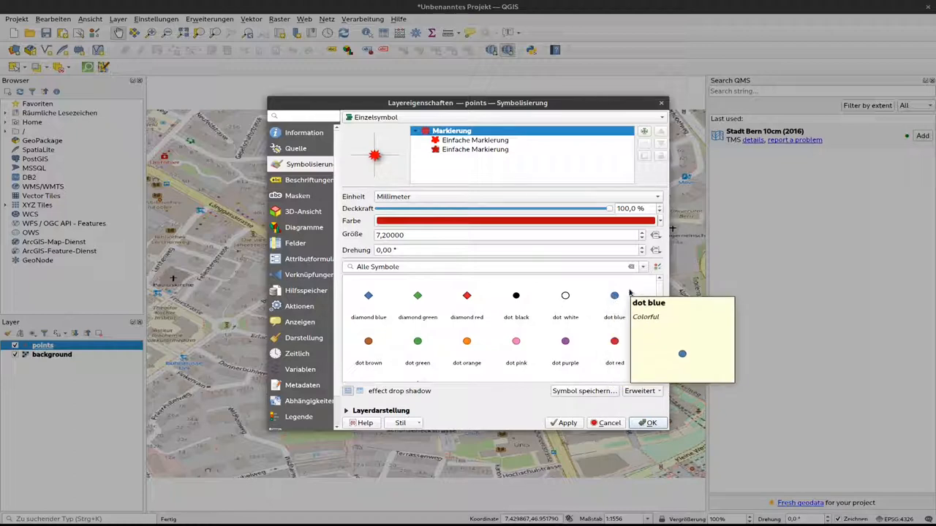
mouse_move(614, 296)
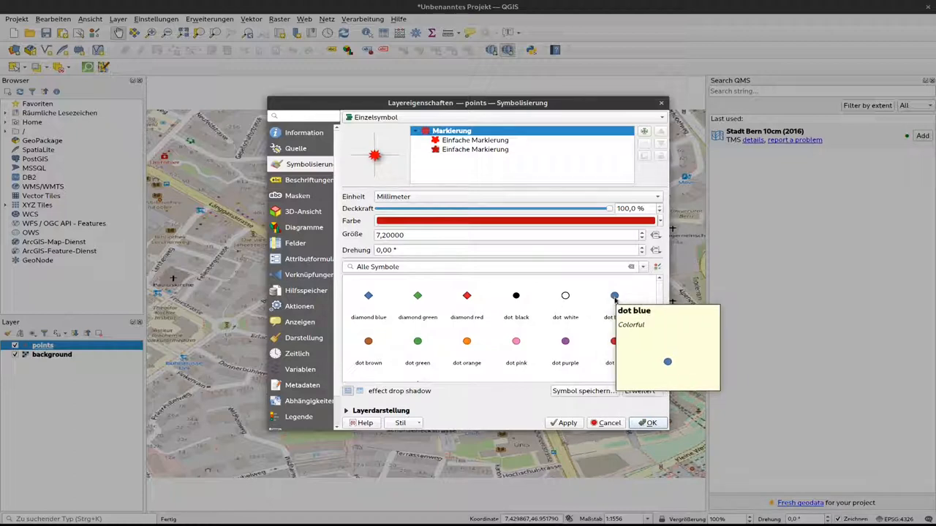
Choose the 'dot blue' 4 mm preset and recolour it magenta (#b60f9a).
click(614, 295)
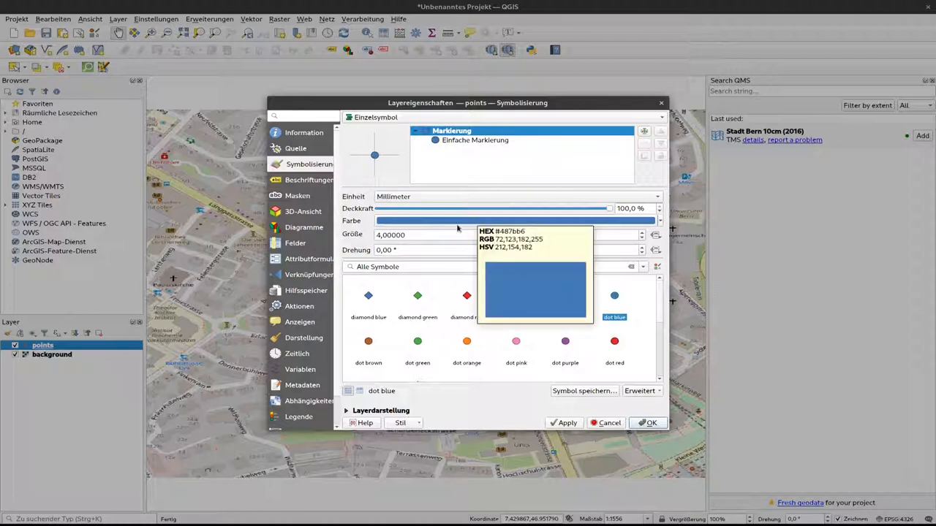
mouse_move(438, 221)
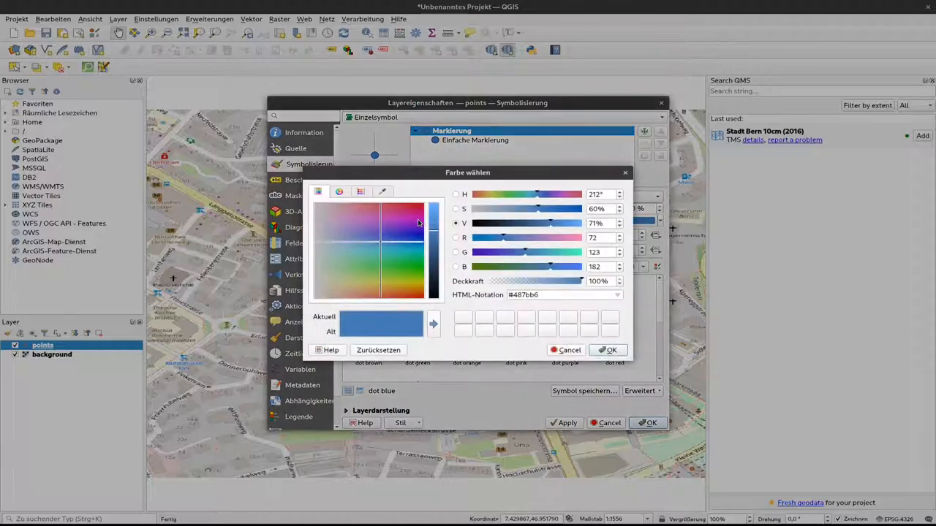
click(333, 226)
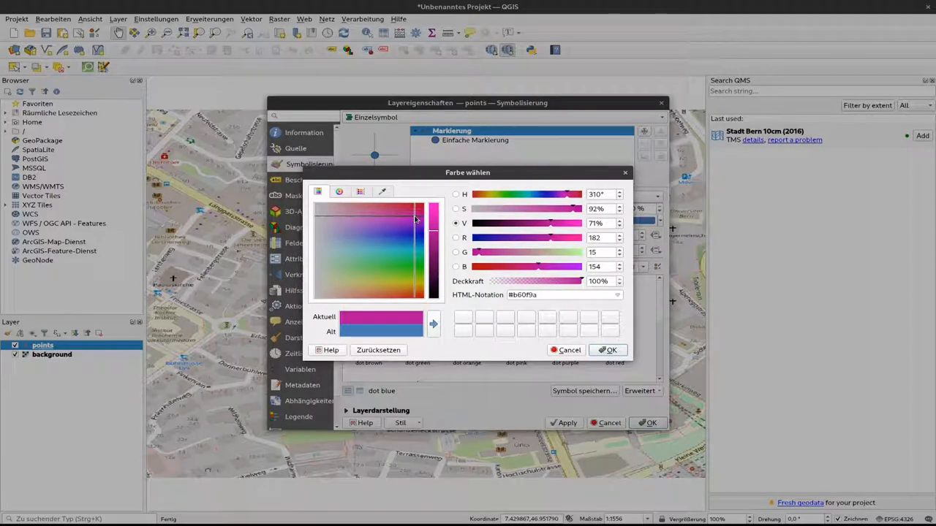
click(608, 349)
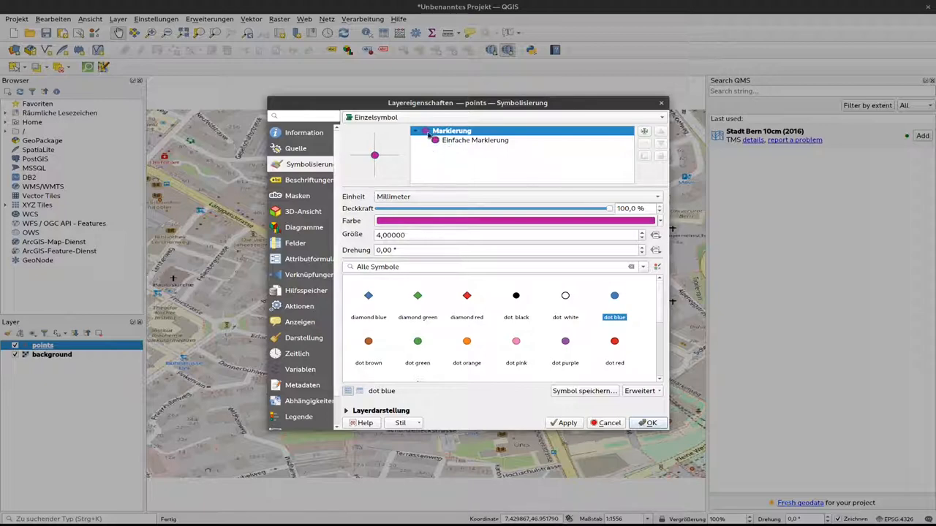
mouse_move(433, 229)
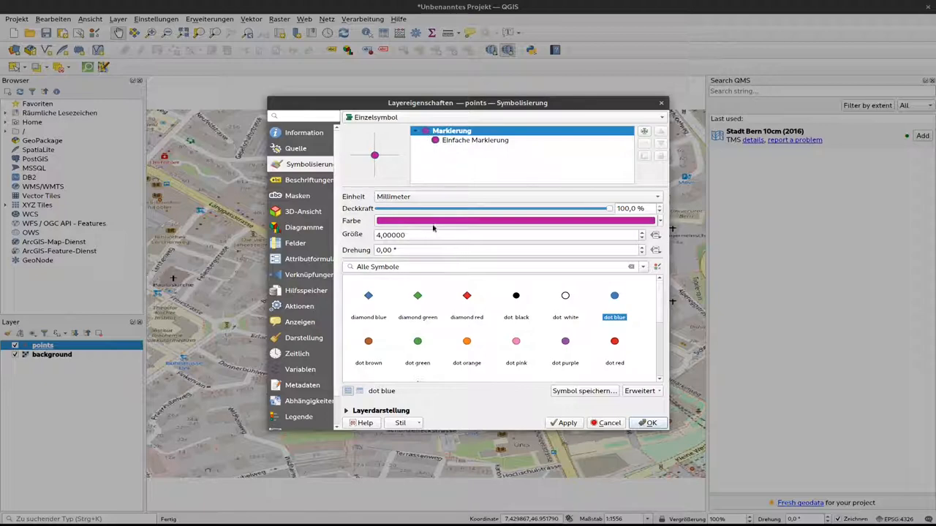
mouse_move(543, 279)
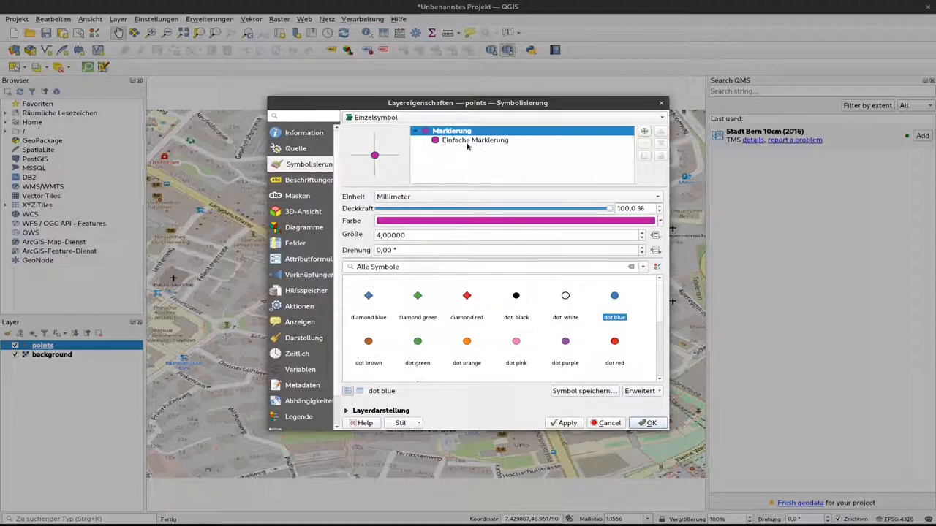
Select the 'Einfache Markierung' layer to edit its fill, outline and shape.
click(475, 140)
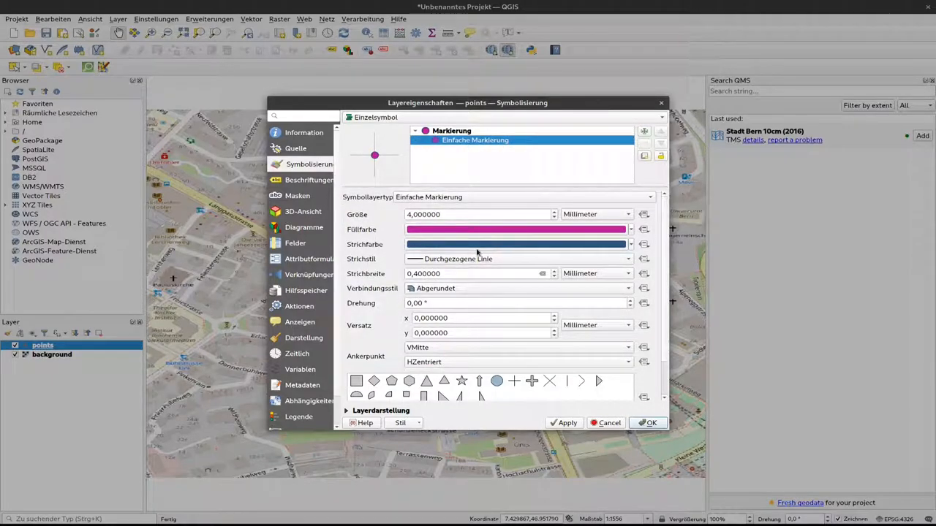
Give the marker a black 1 mm outline and an orange fill (#b67d0b), applied to the map.
click(516, 244)
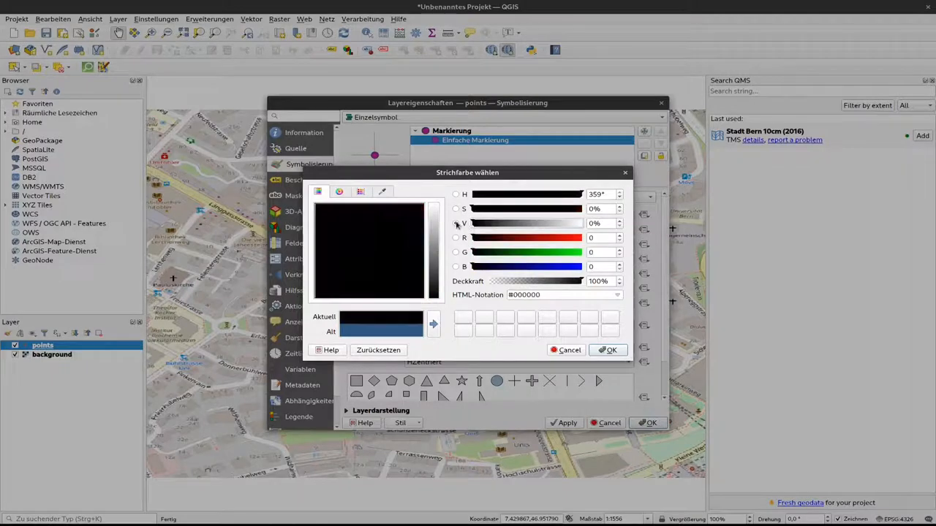
click(606, 349)
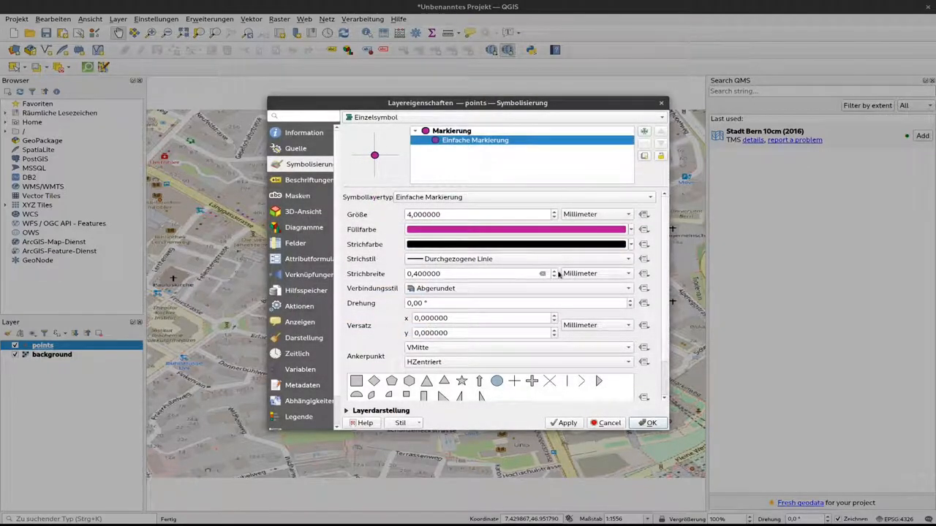
triple_click(475, 273)
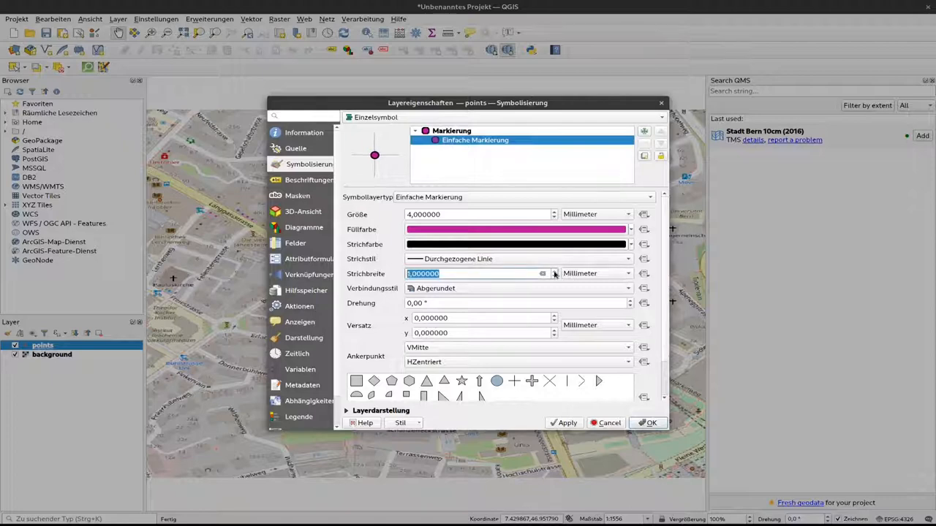
mouse_move(529, 247)
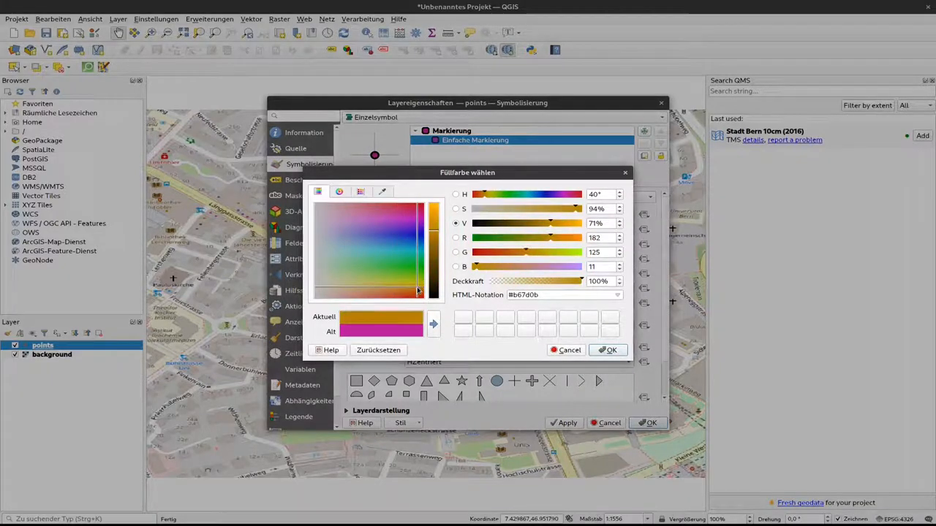
click(608, 350)
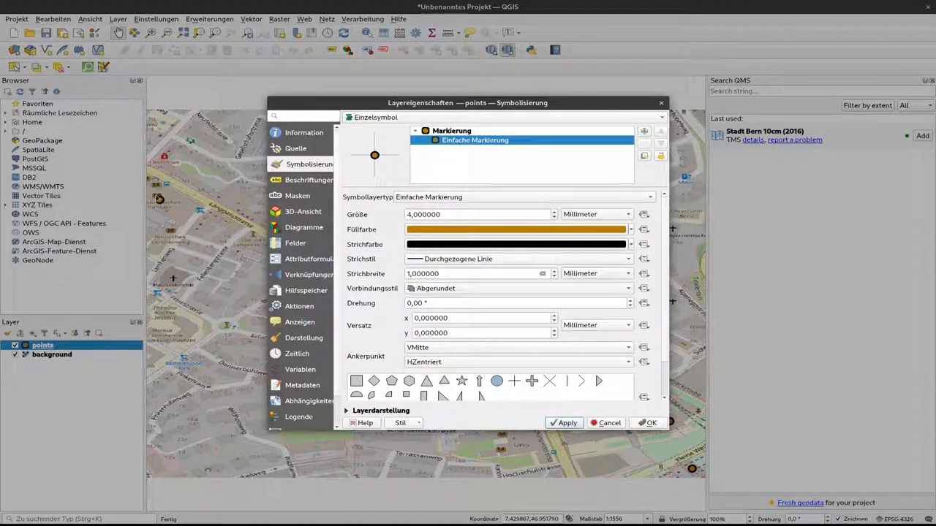
mouse_move(173, 209)
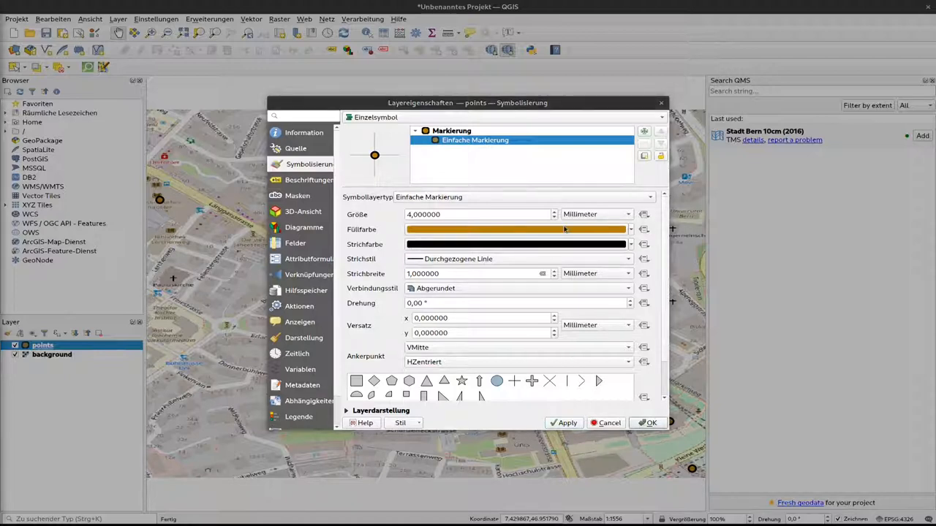
mouse_move(555, 243)
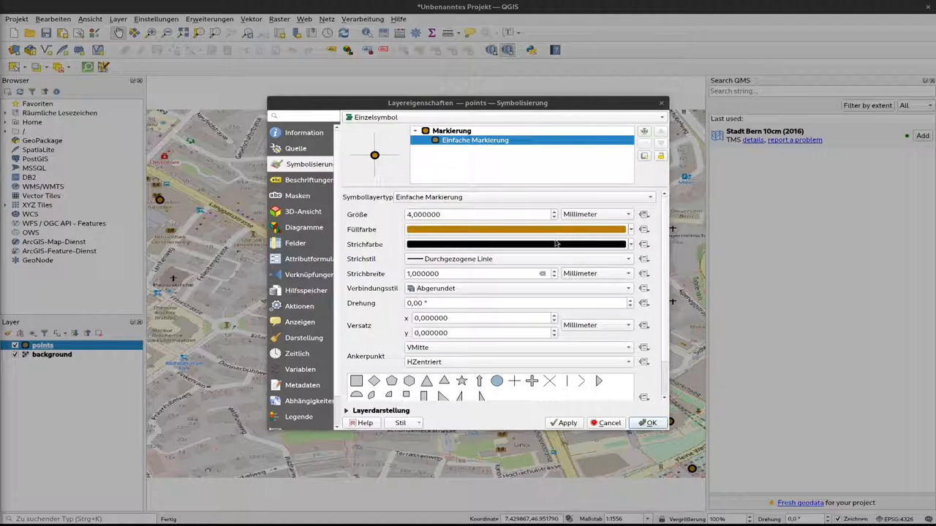
mouse_move(468, 245)
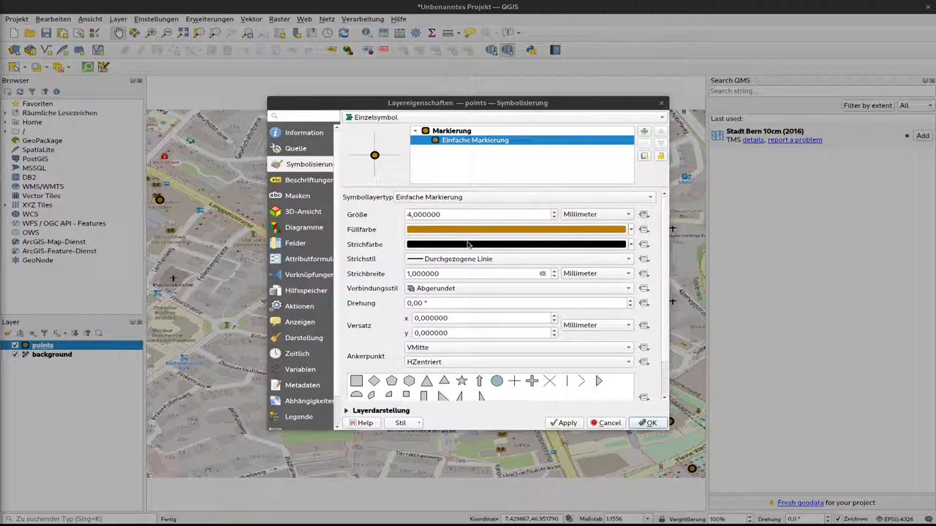
Change the marker to a white outline and a deep red fill (#b6041f).
click(515, 244)
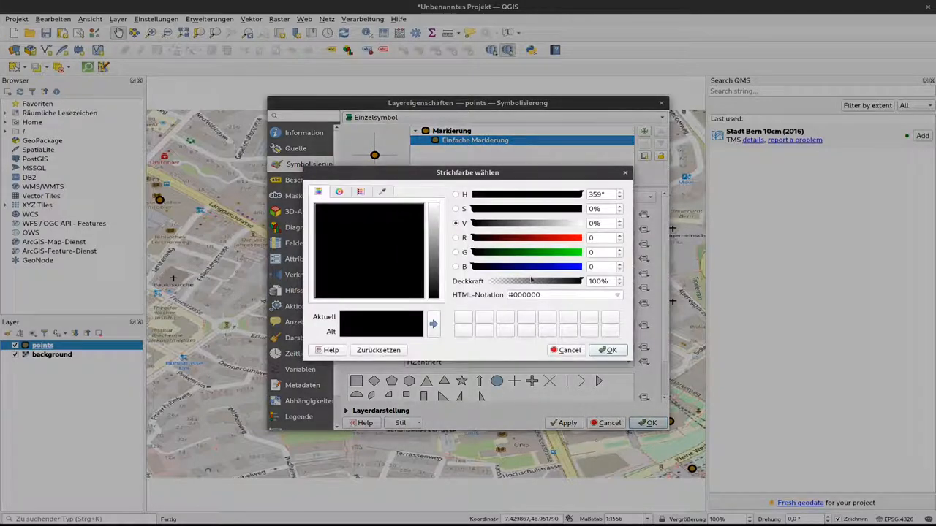
mouse_move(558, 229)
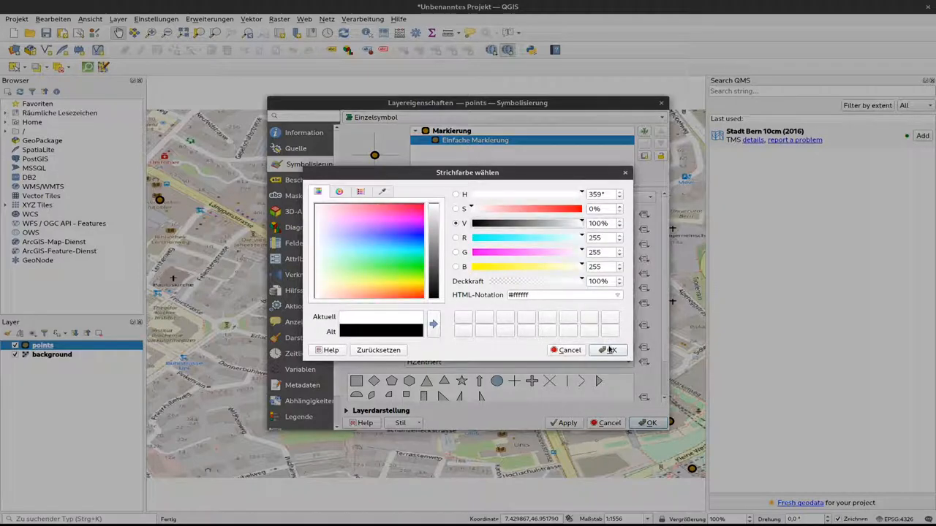
click(607, 350)
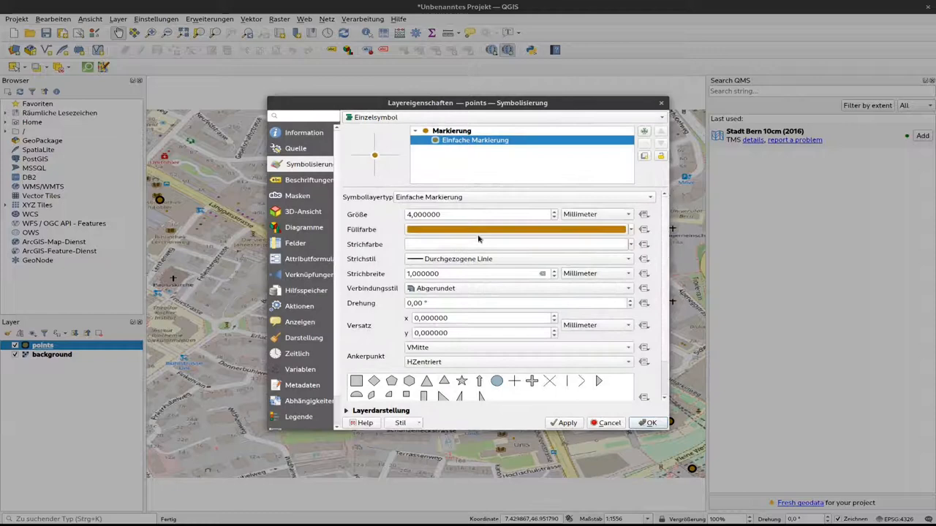
click(516, 229)
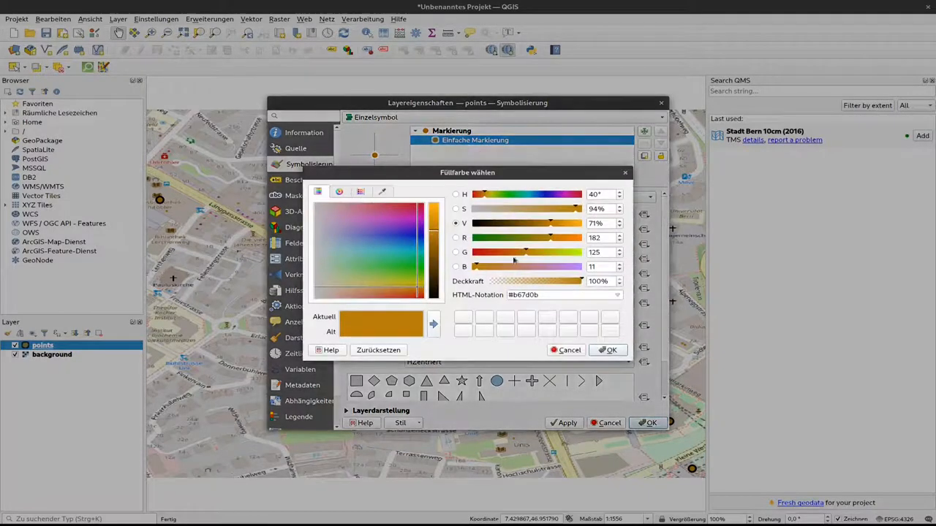
click(408, 211)
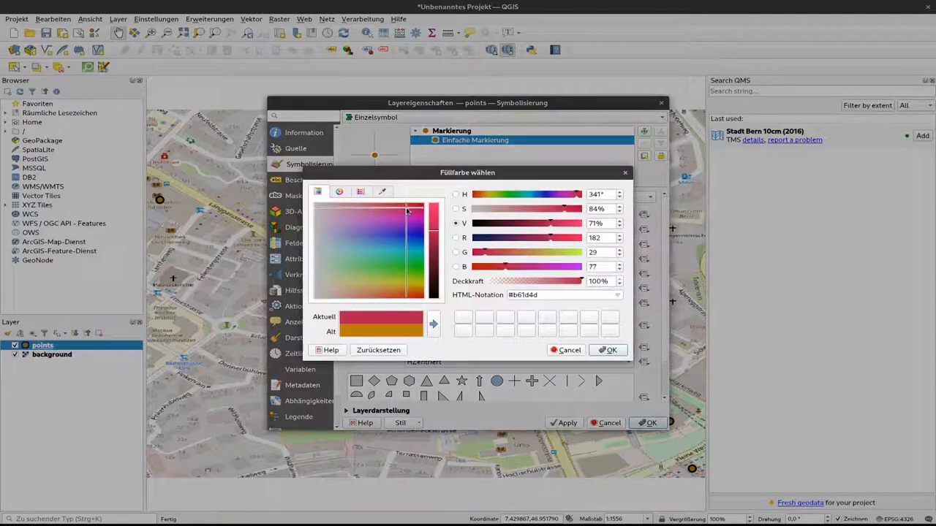
click(419, 210)
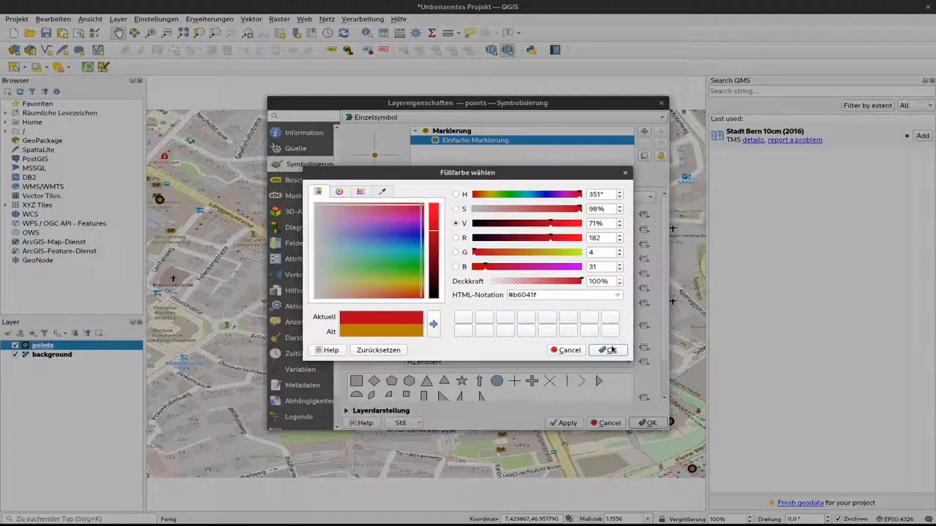
click(608, 350)
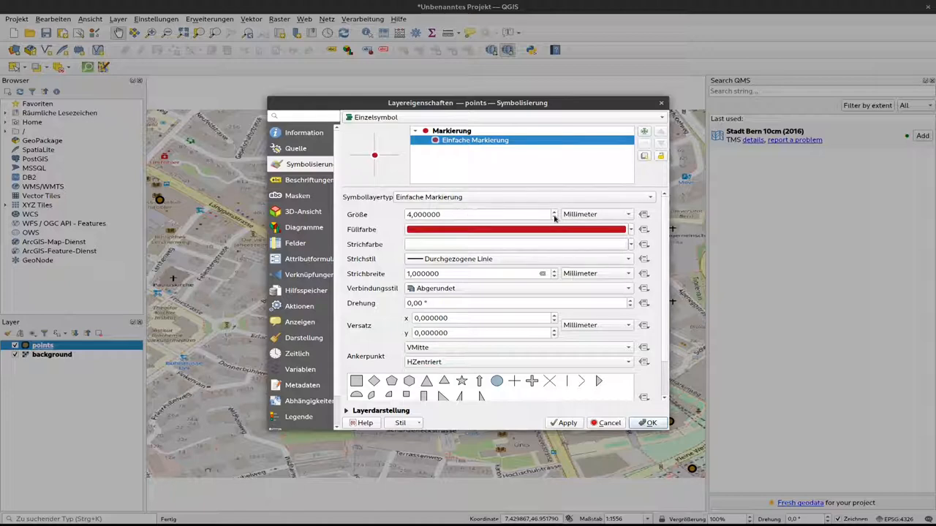
Set marker size to 2 mm with 0.4 mm outline and confirm the properties.
triple_click(475, 214)
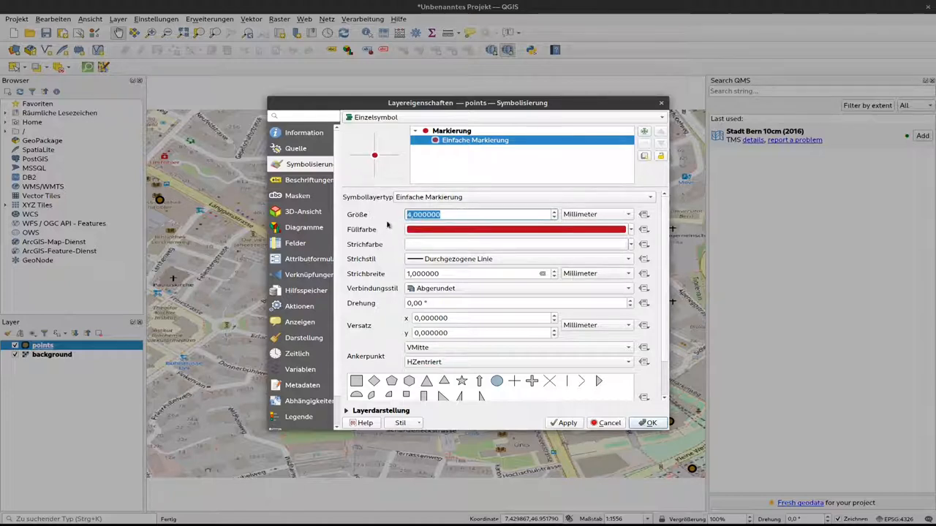
text(2)
click(477, 274)
text(0,400000)
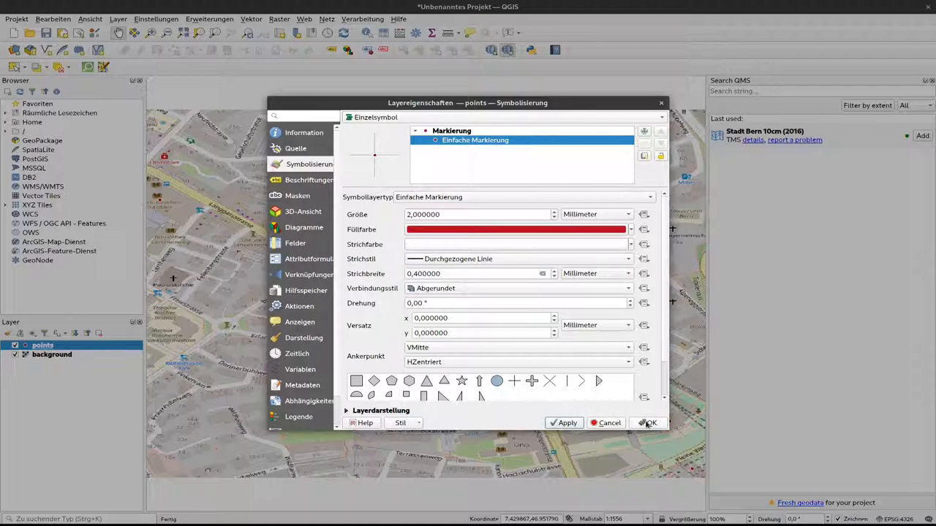
click(646, 423)
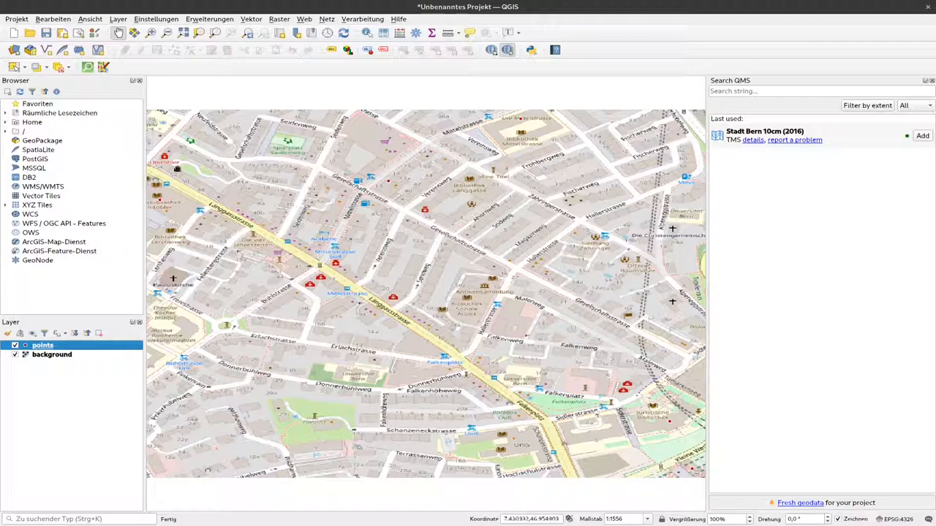
mouse_move(42, 345)
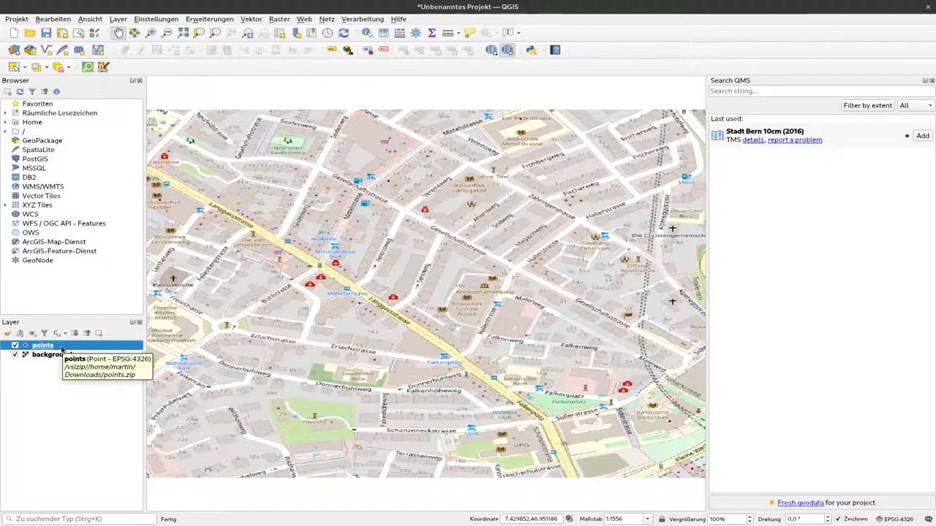
Reopen the points layer properties, enlarge the markers to 3 mm and confirm.
right_click(43, 345)
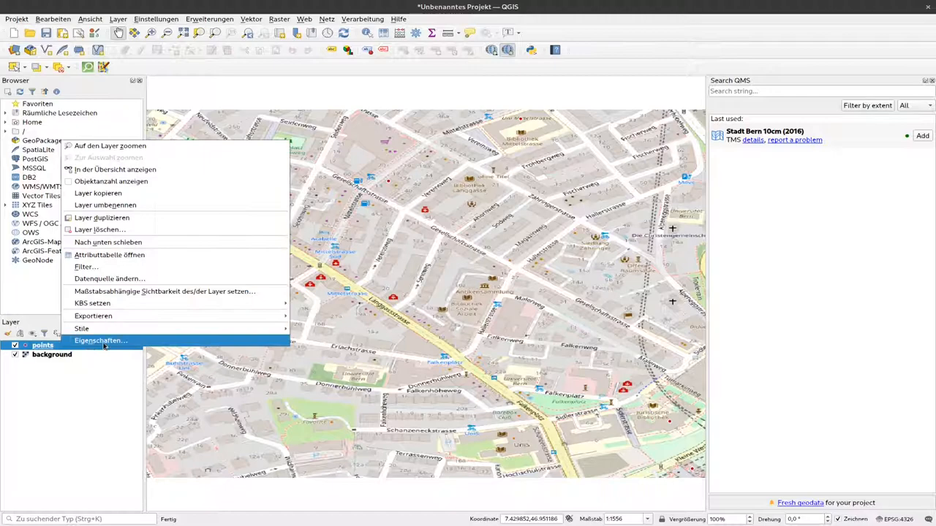
click(100, 340)
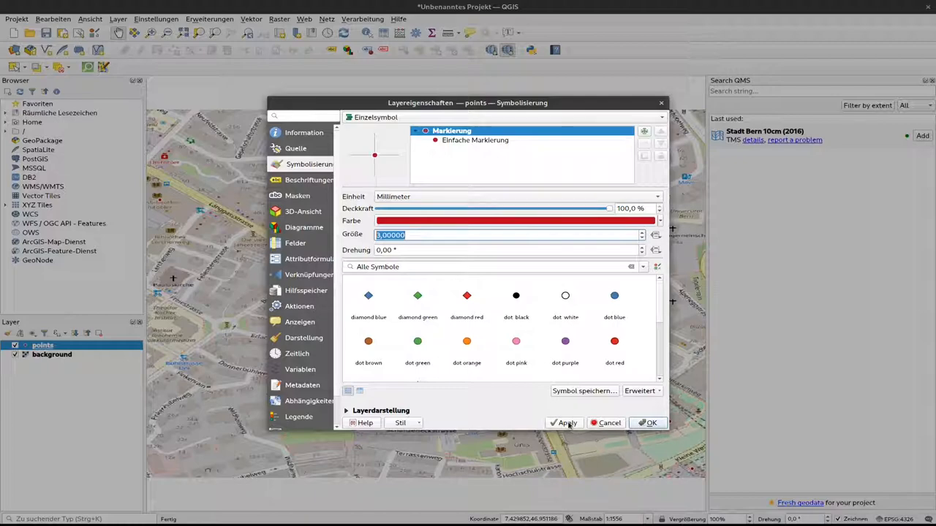
click(650, 422)
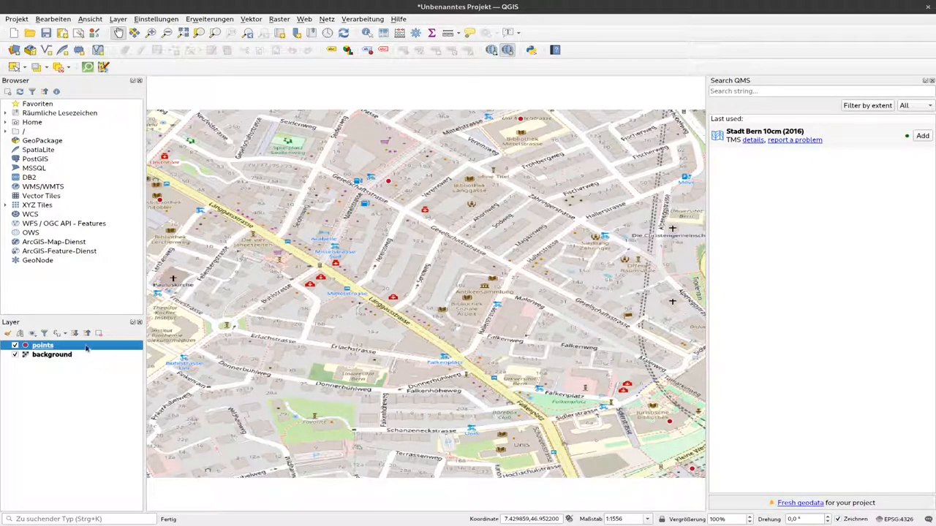
Reopen the points' simple marker and compare the rounded and sharp-cornered join styles for the red square.
double_click(42, 345)
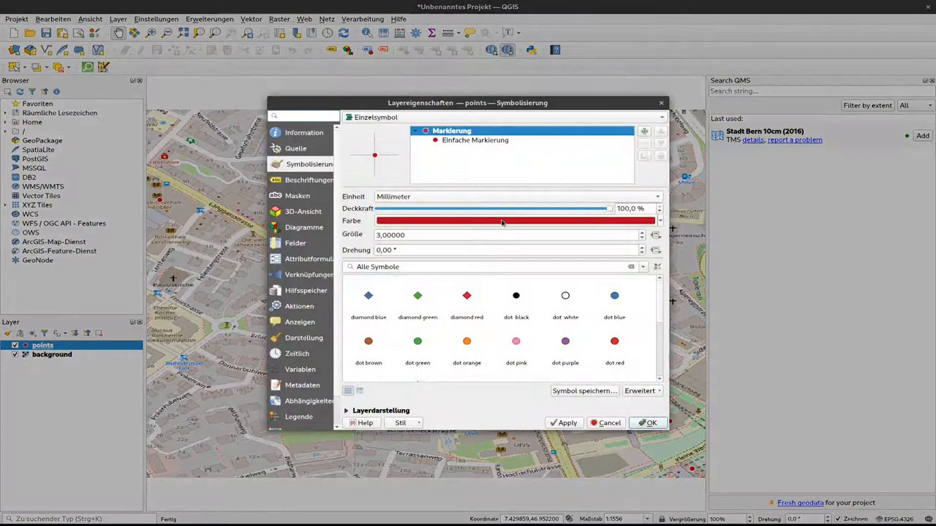
click(474, 140)
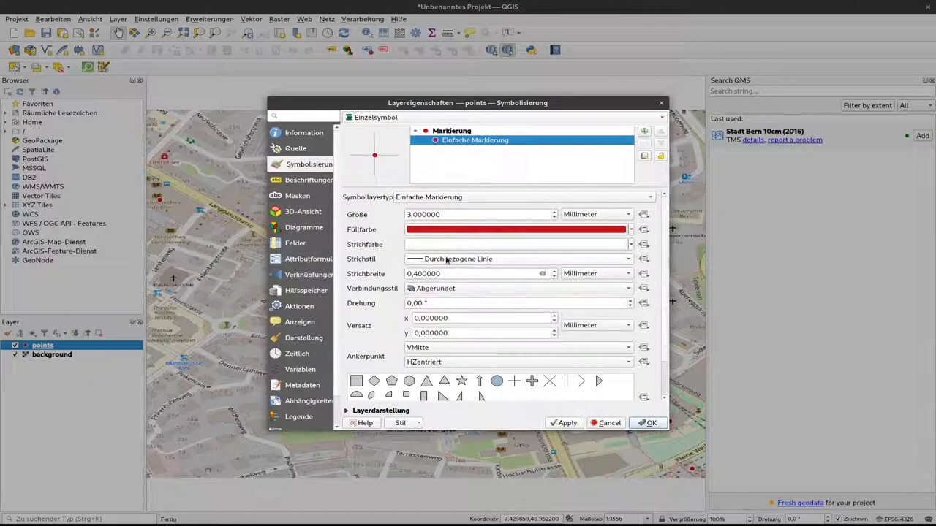
click(518, 288)
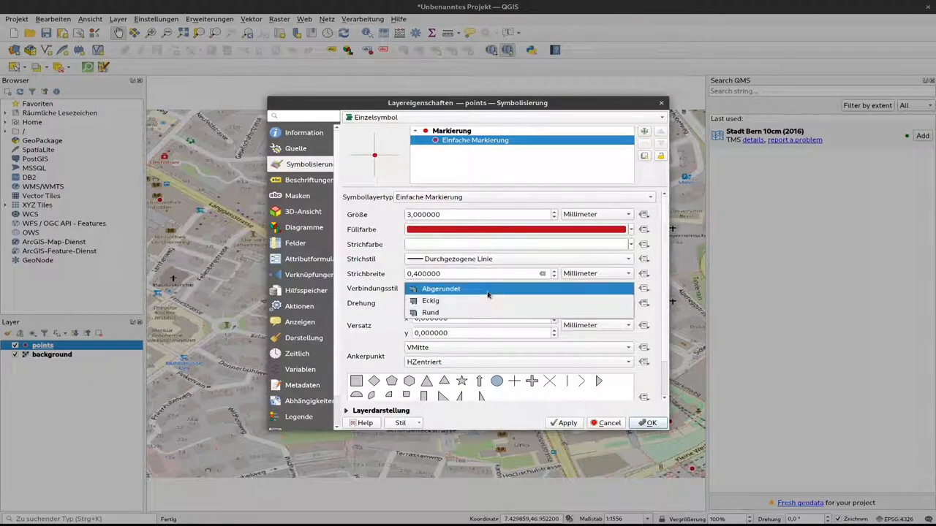
click(441, 288)
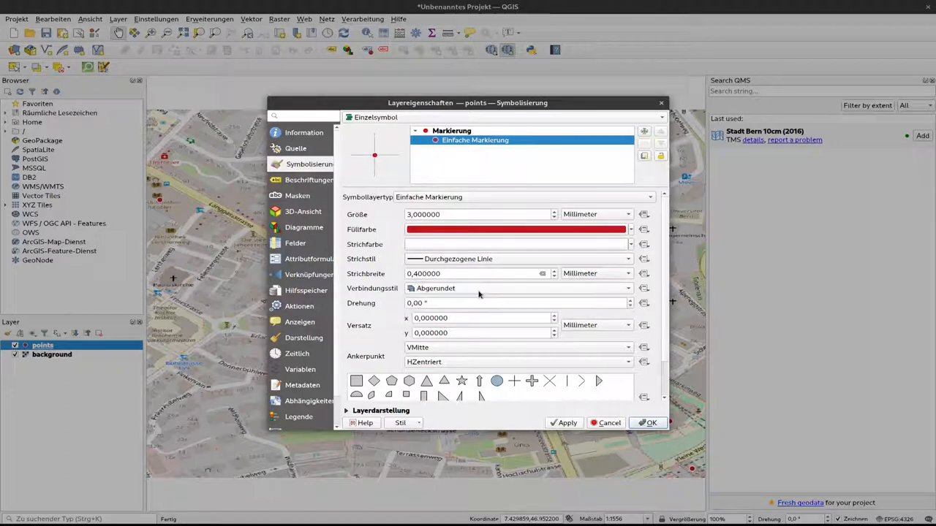
mouse_move(431, 293)
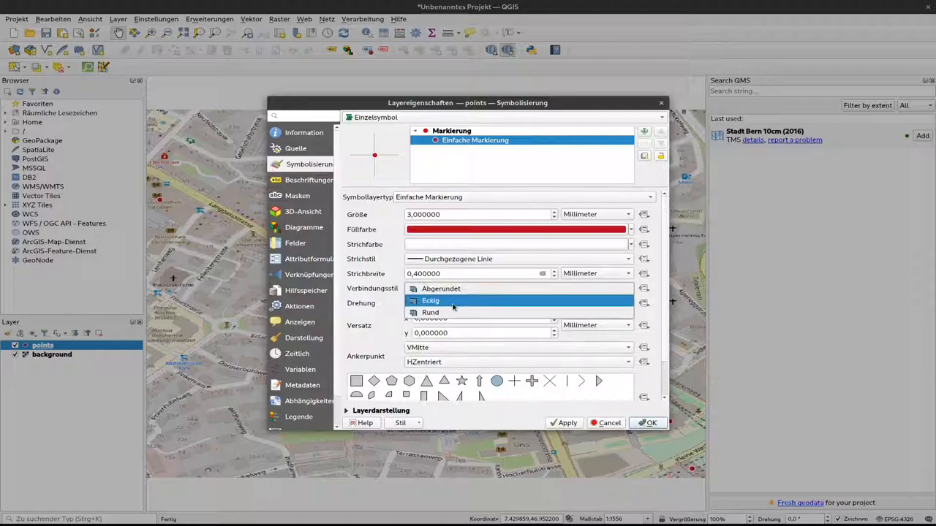
click(440, 288)
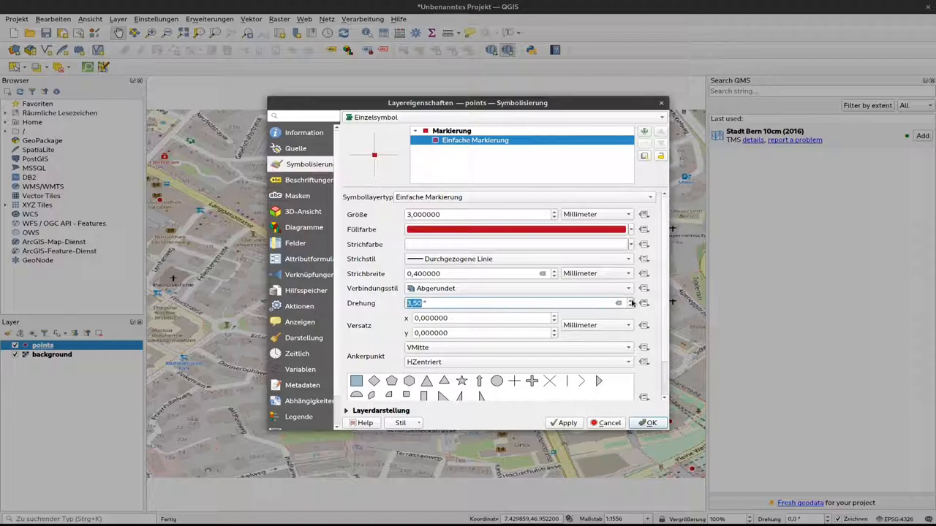
Rotate the red square markers 45° into diamonds and apply them to the Bern map.
text(45)
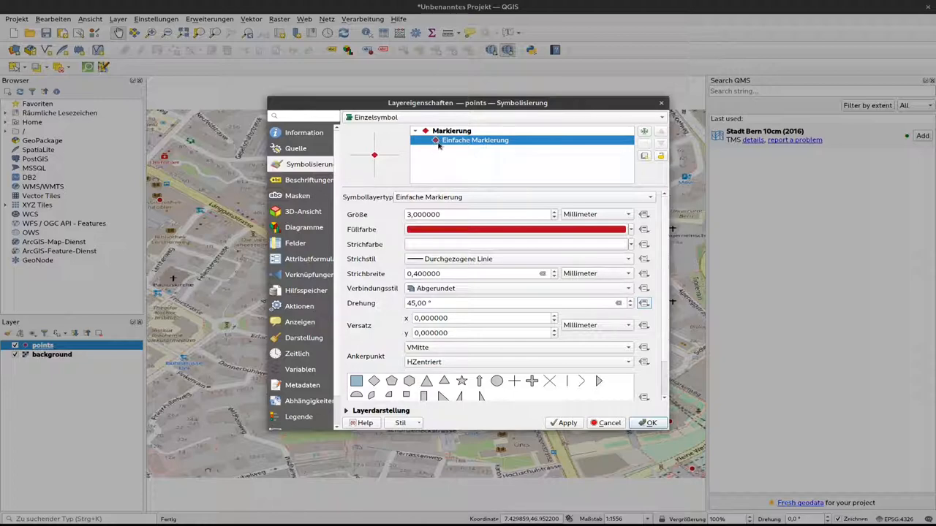
mouse_move(636, 314)
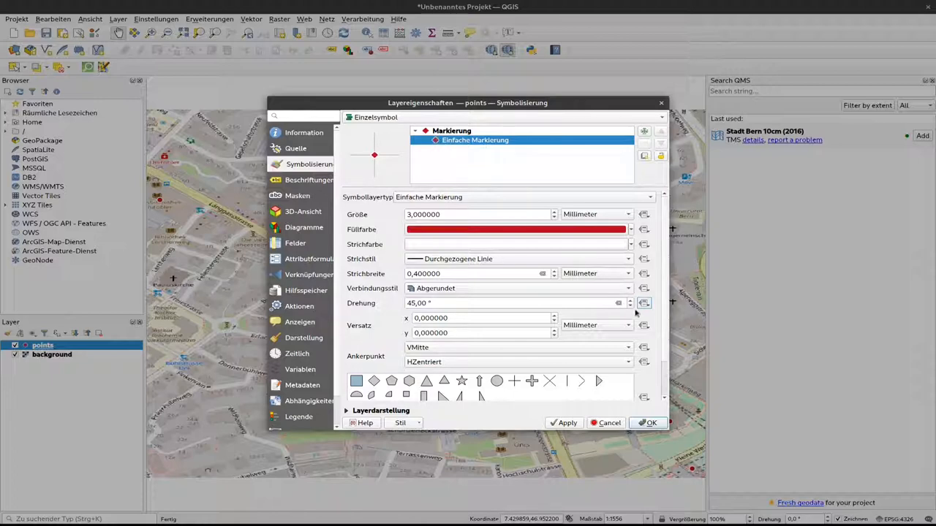
mouse_move(482, 321)
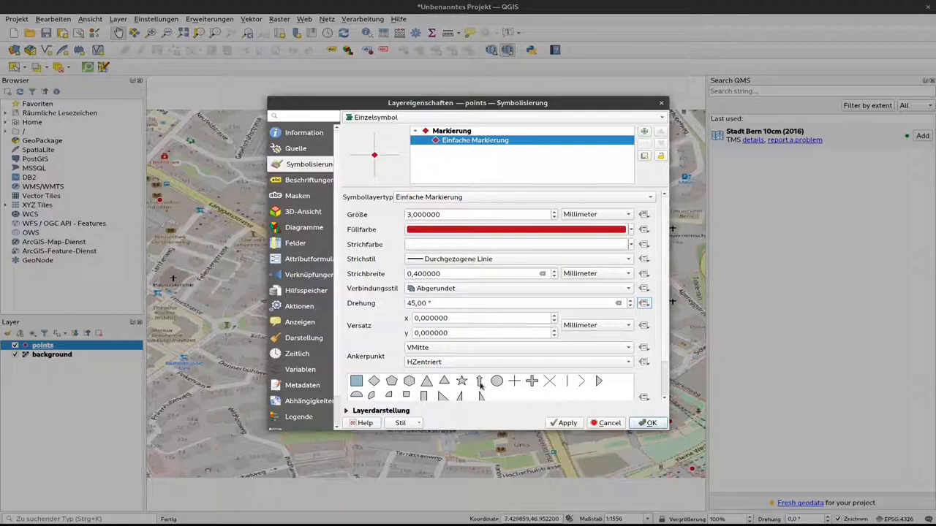
mouse_move(479, 381)
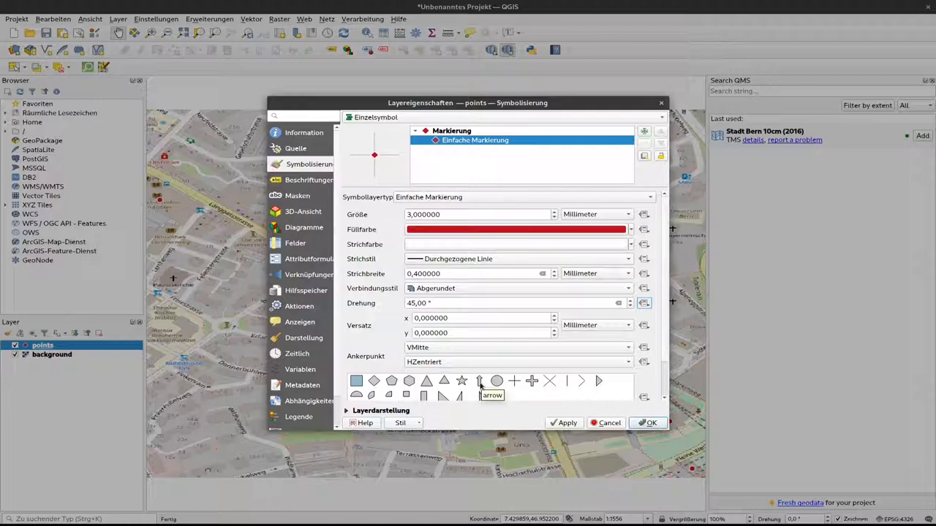
mouse_move(455, 347)
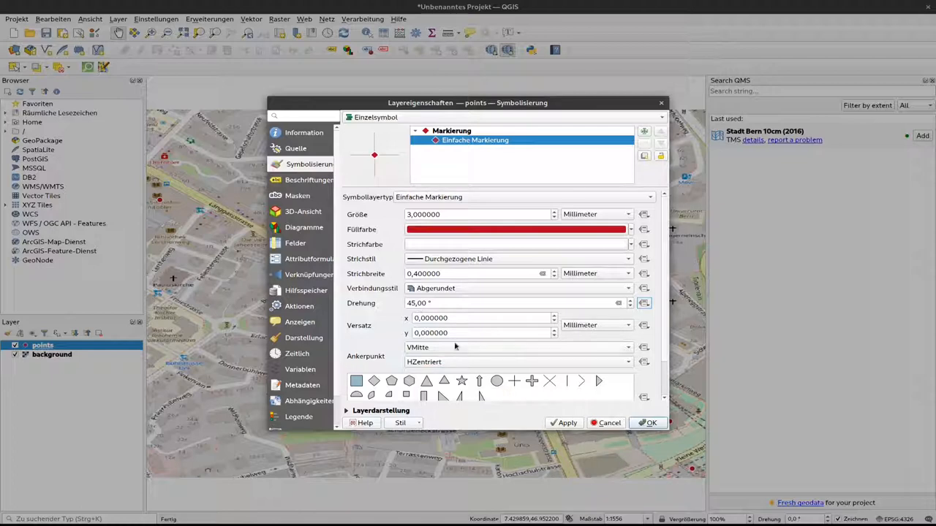
mouse_move(646, 258)
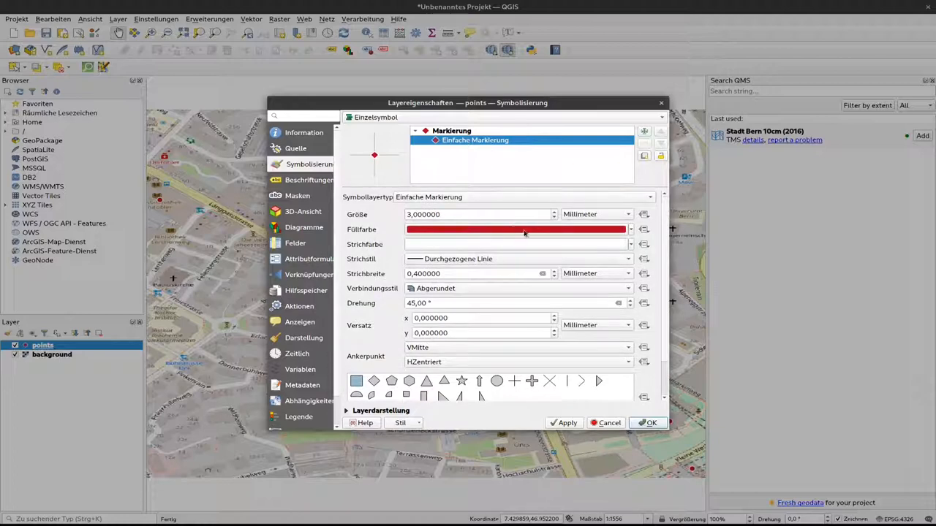
mouse_move(534, 353)
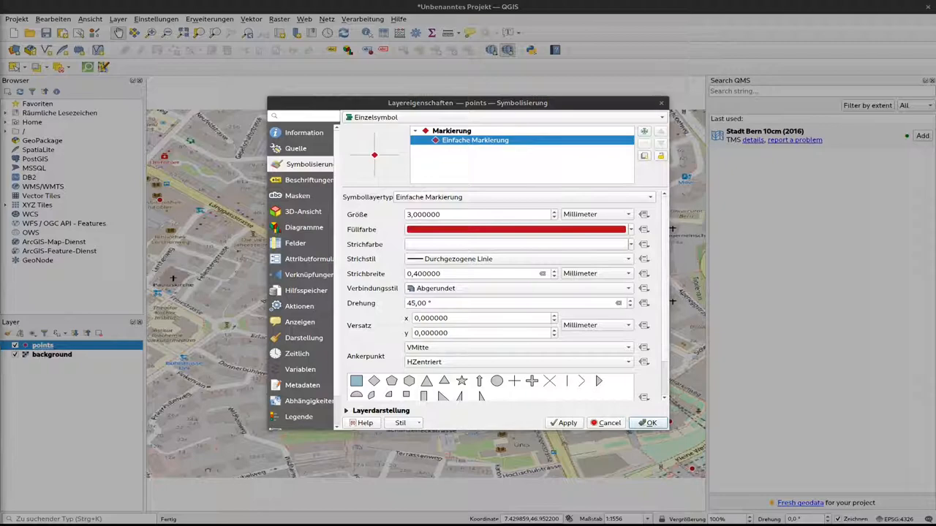
click(646, 423)
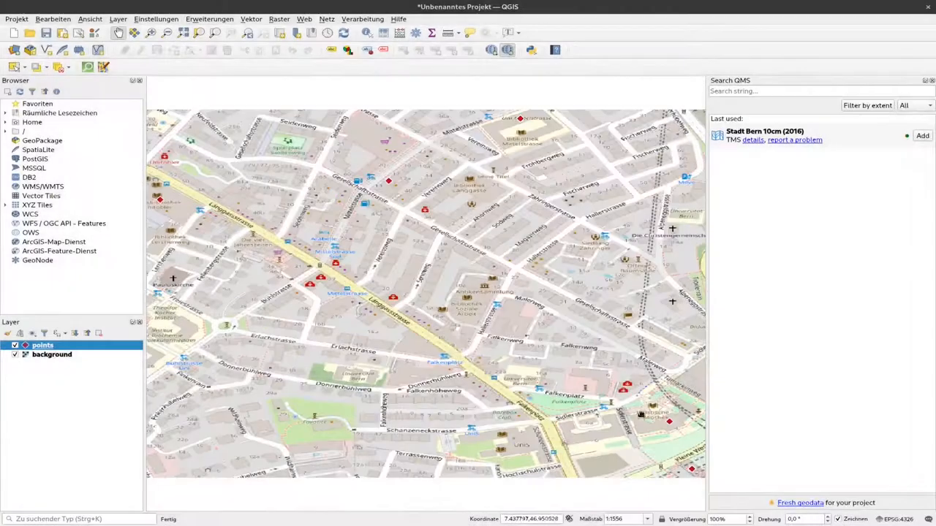